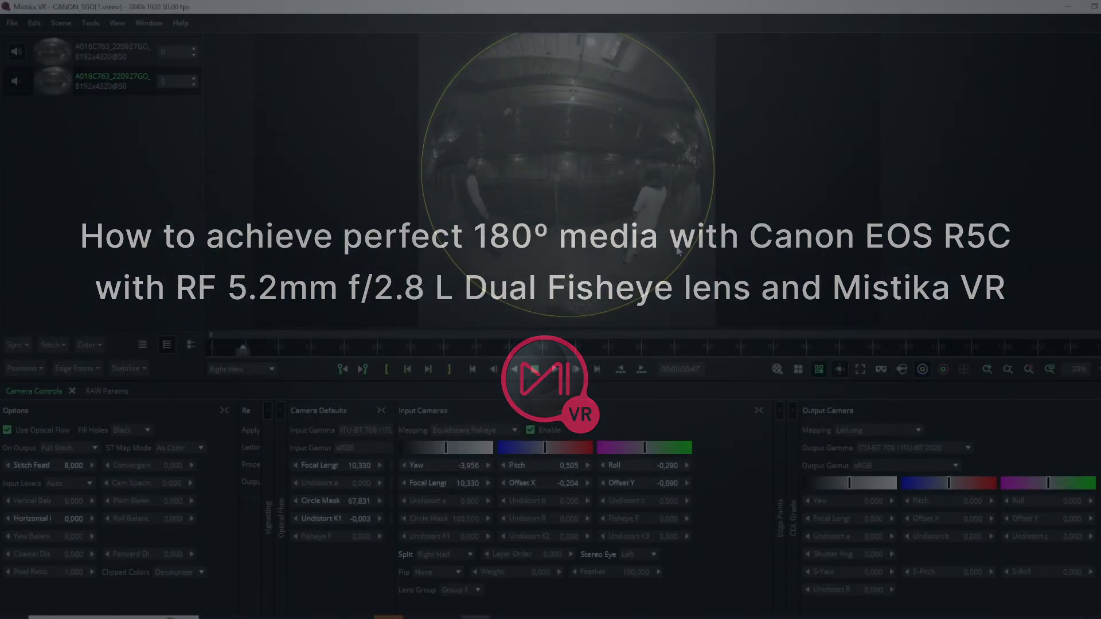
Step: Drop the Canon CRM clip into the project and confirm Continue in Camera Stack Options
left_click(554, 368)
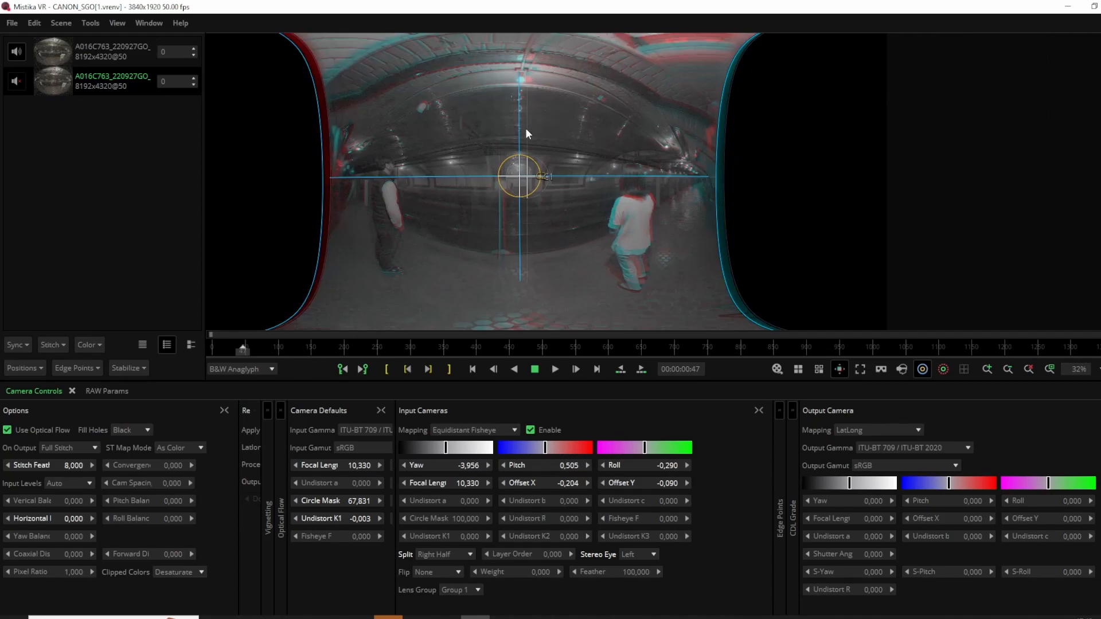
left_click(238, 368)
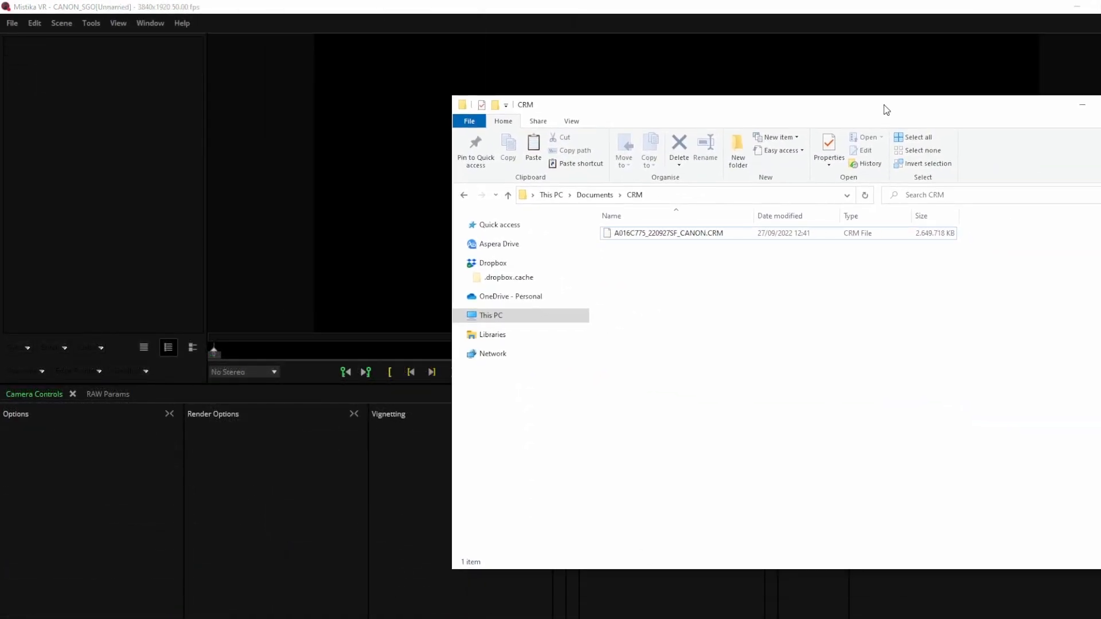
left_click(668, 233)
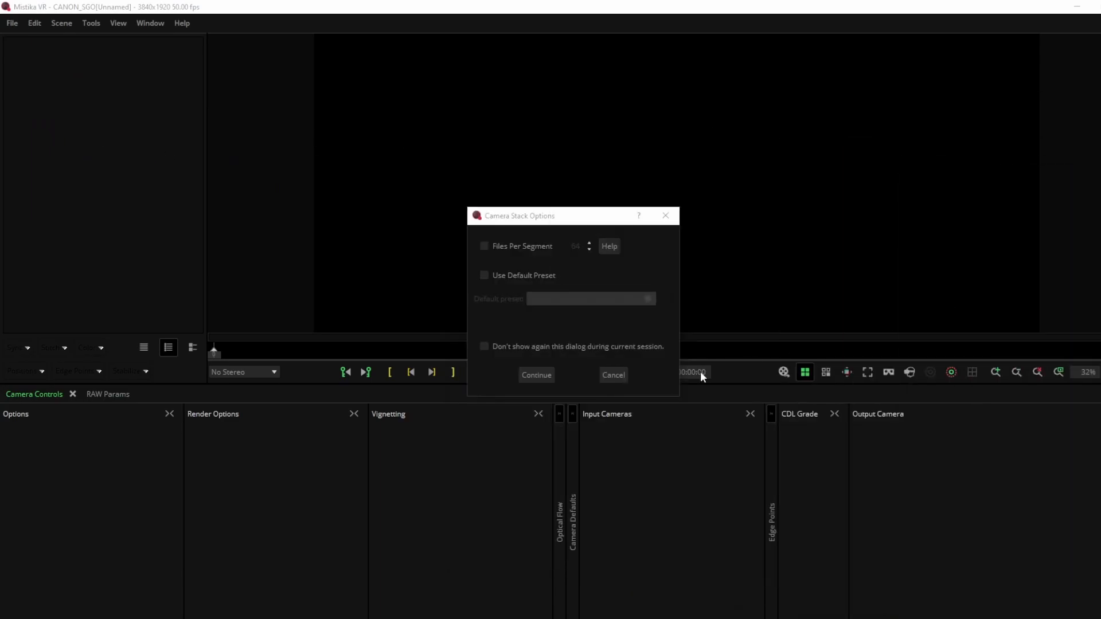
left_click(535, 375)
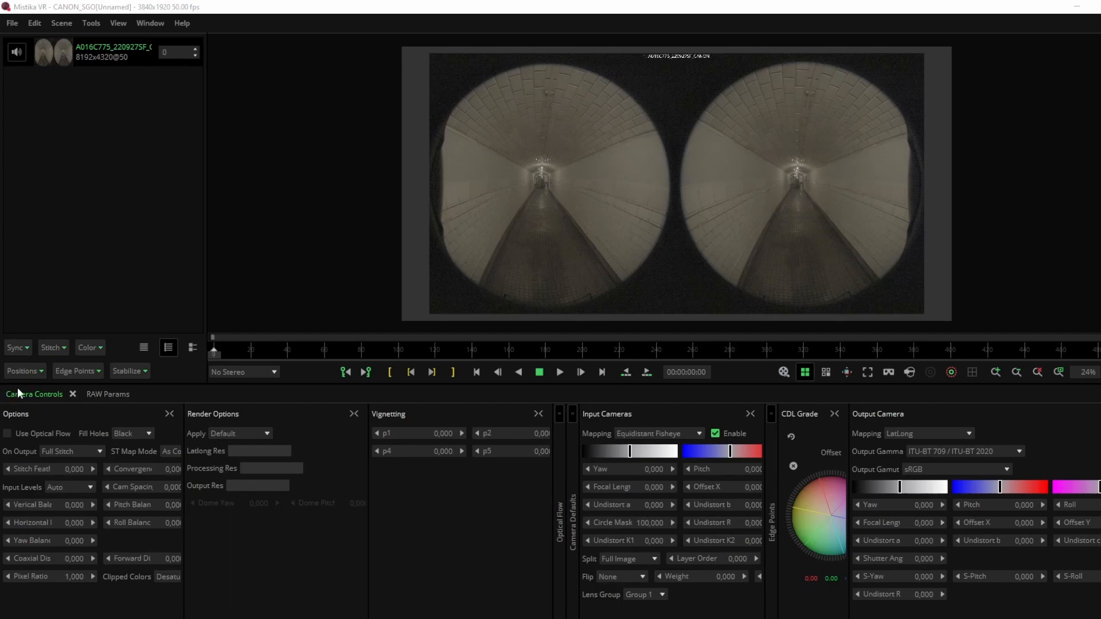
left_click(107, 393)
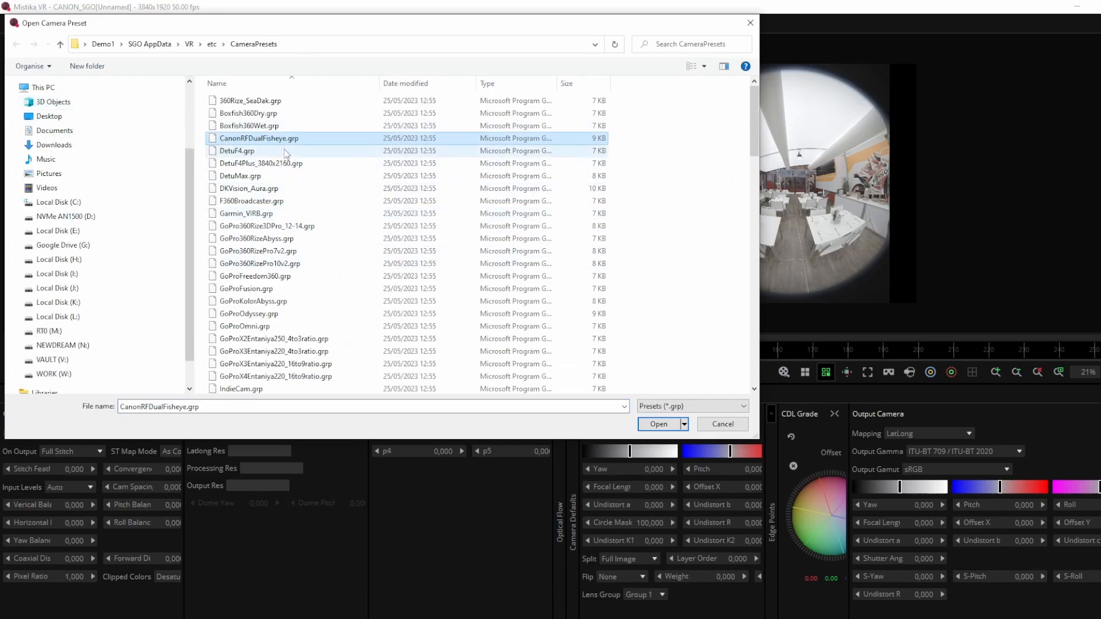
Step: Load the CanonRFDualFisheye.grp preset and show the stitched LatLong output
left_click(659, 425)
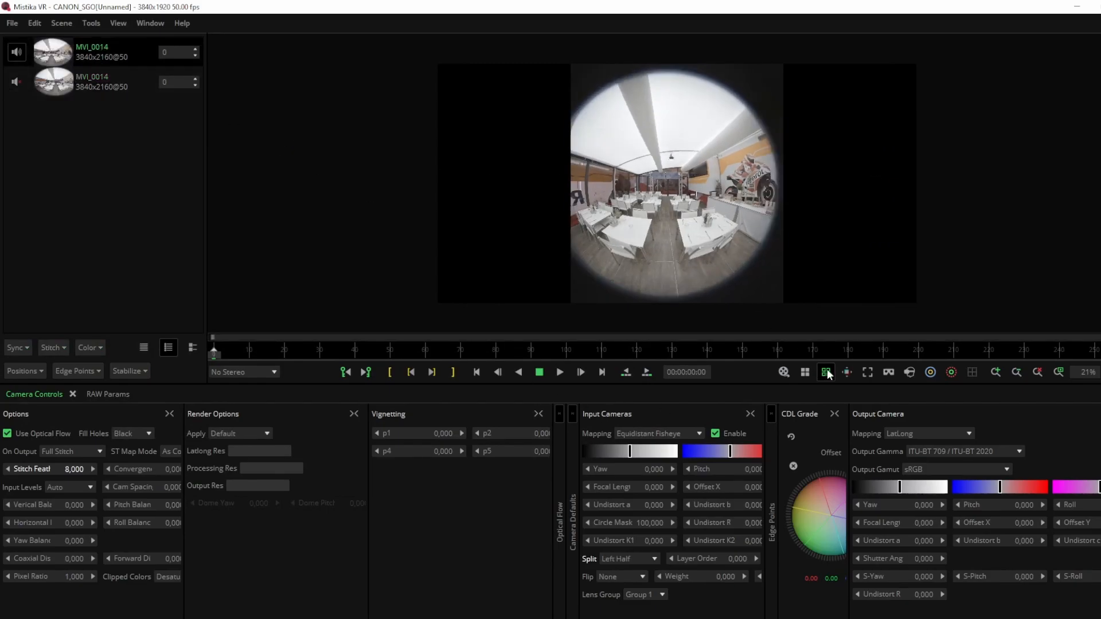
left_click(825, 372)
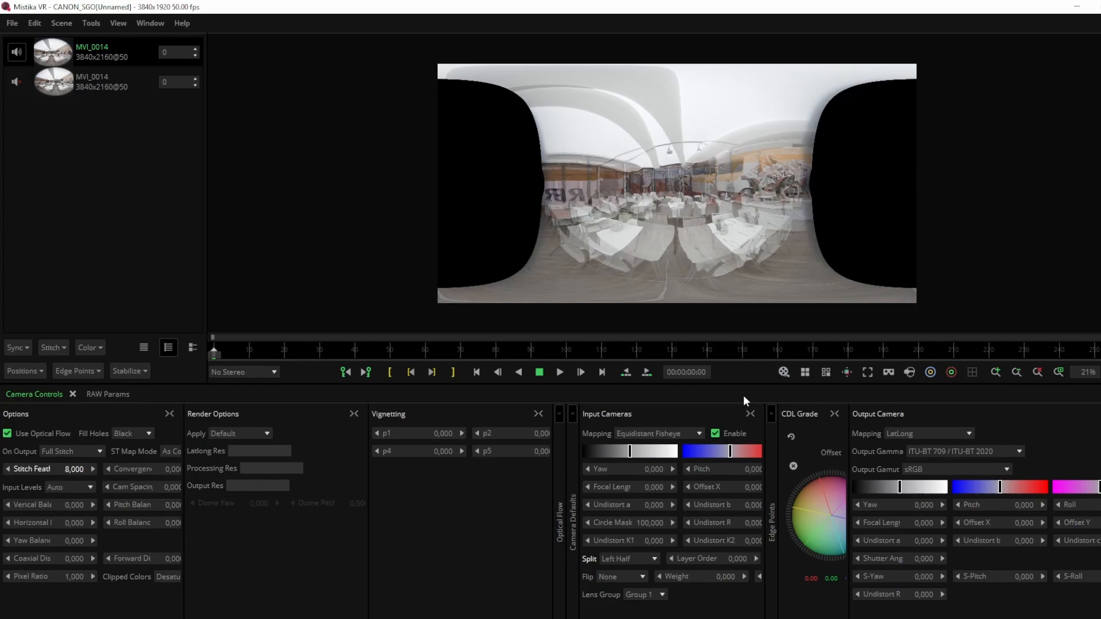
mouse_move(809, 401)
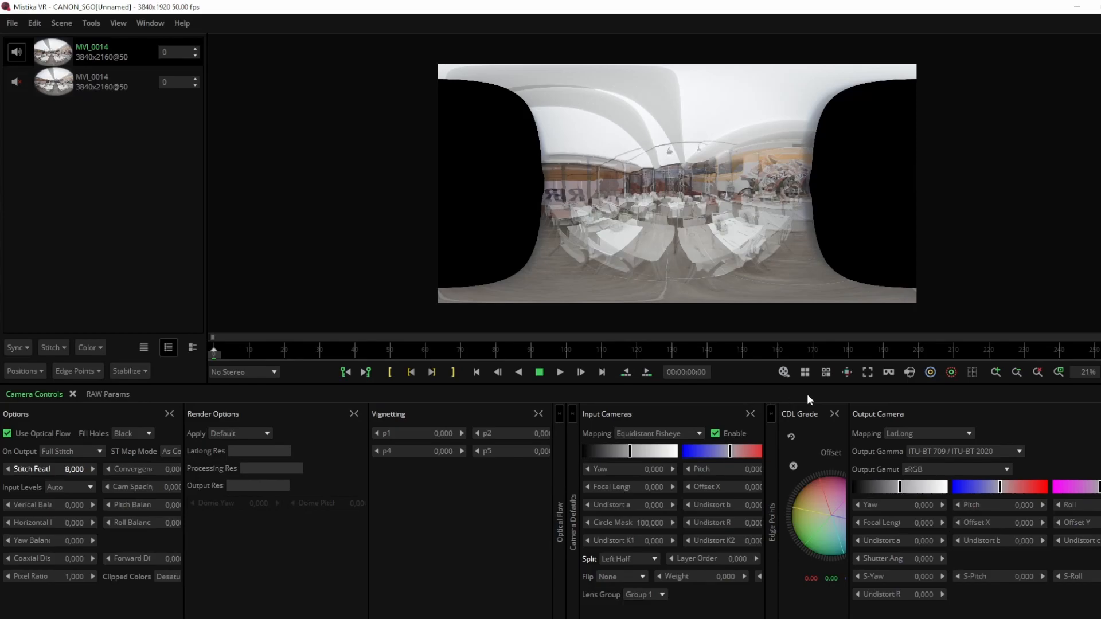
Step: Drag each lens circle to match the fisheye image edge, then return to the stitched preview
left_click(826, 371)
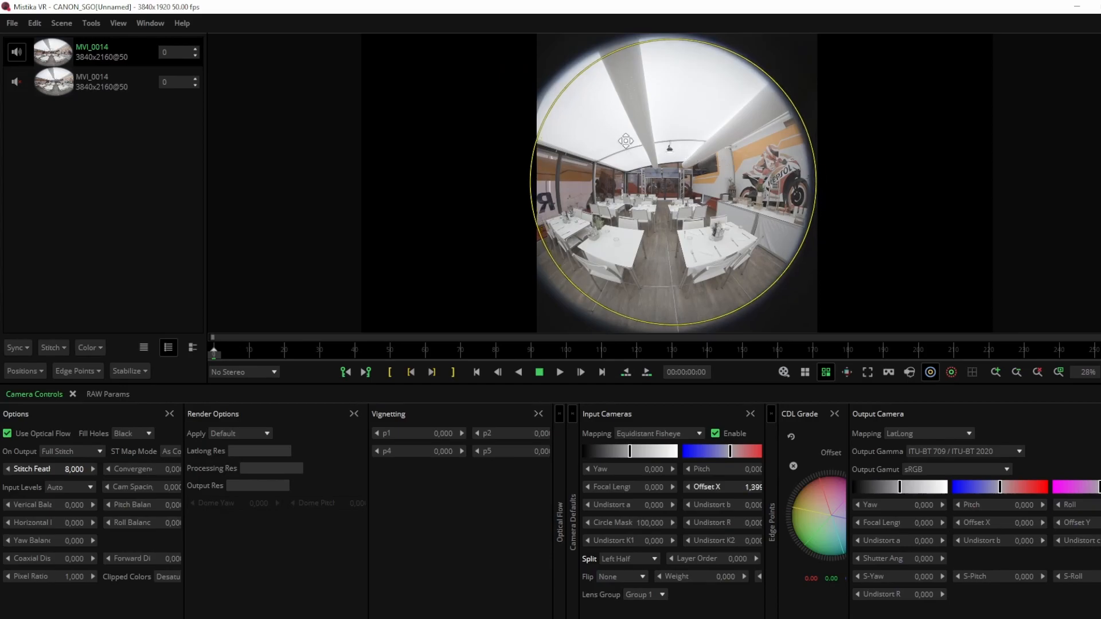
left_click_drag(626, 140, 731, 166)
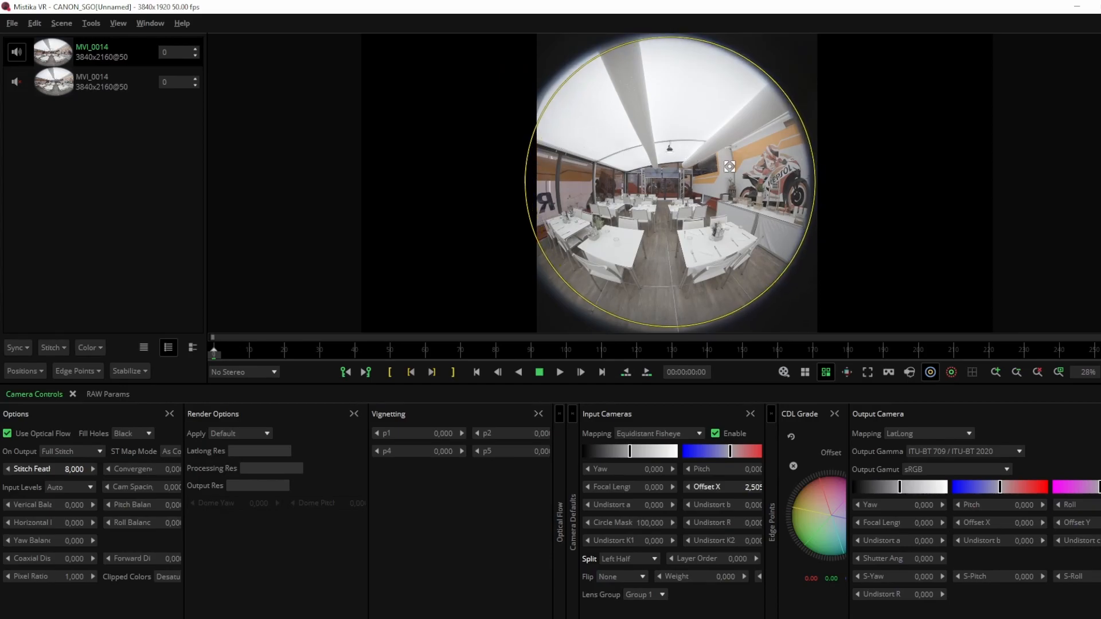
left_click_drag(729, 166, 525, 185)
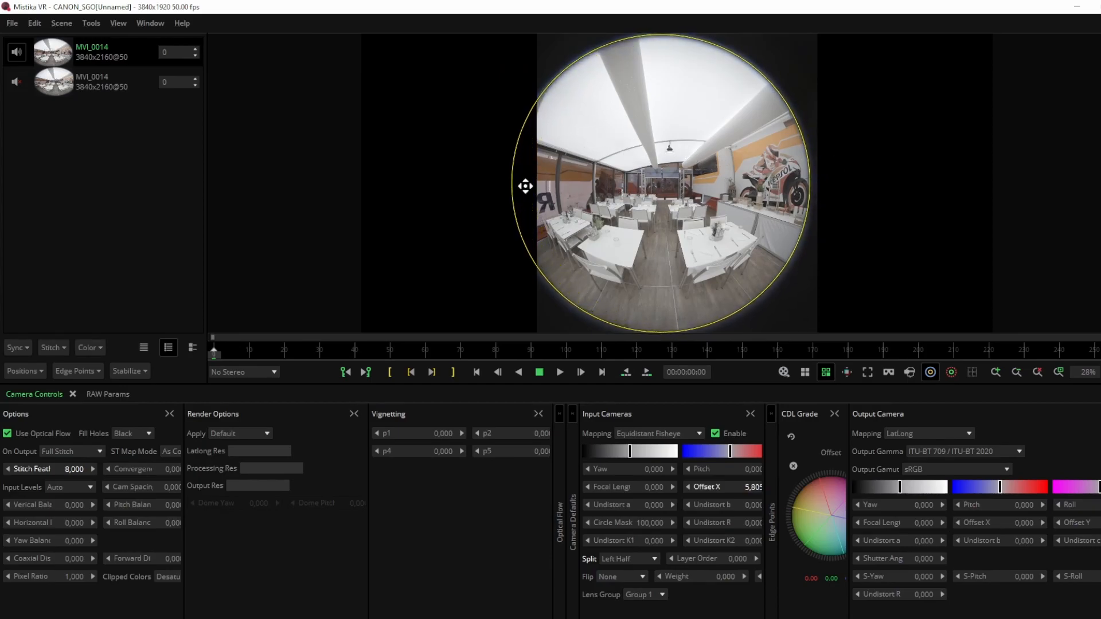
left_click_drag(525, 186, 574, 160)
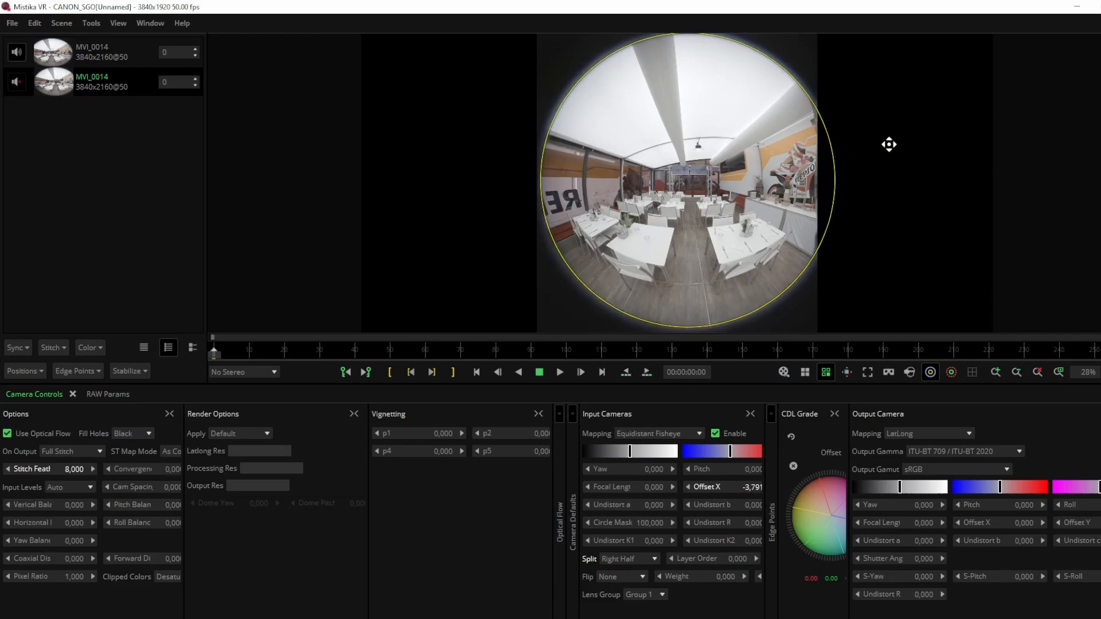
left_click(825, 372)
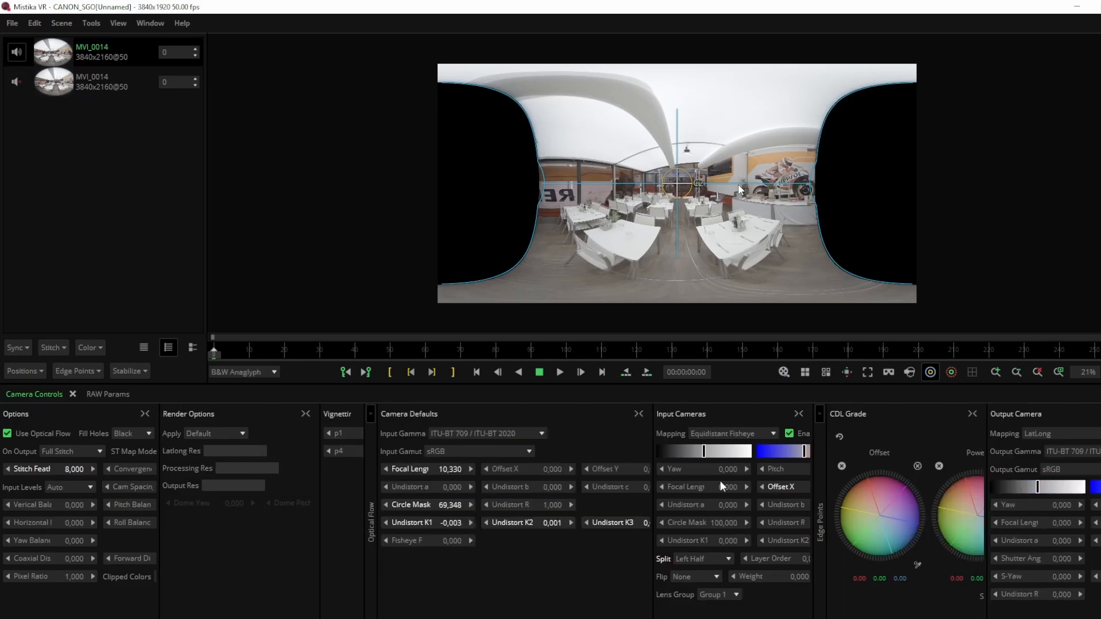
mouse_move(846, 371)
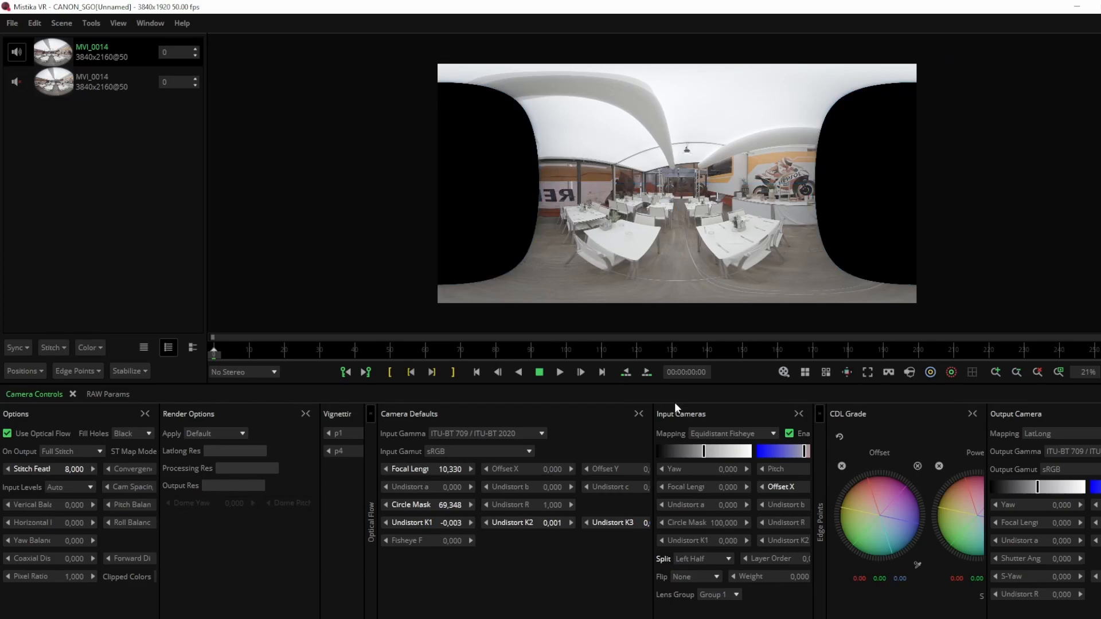
Step: Switch the stereo preview mode to B&W Anaglyph
left_click(242, 372)
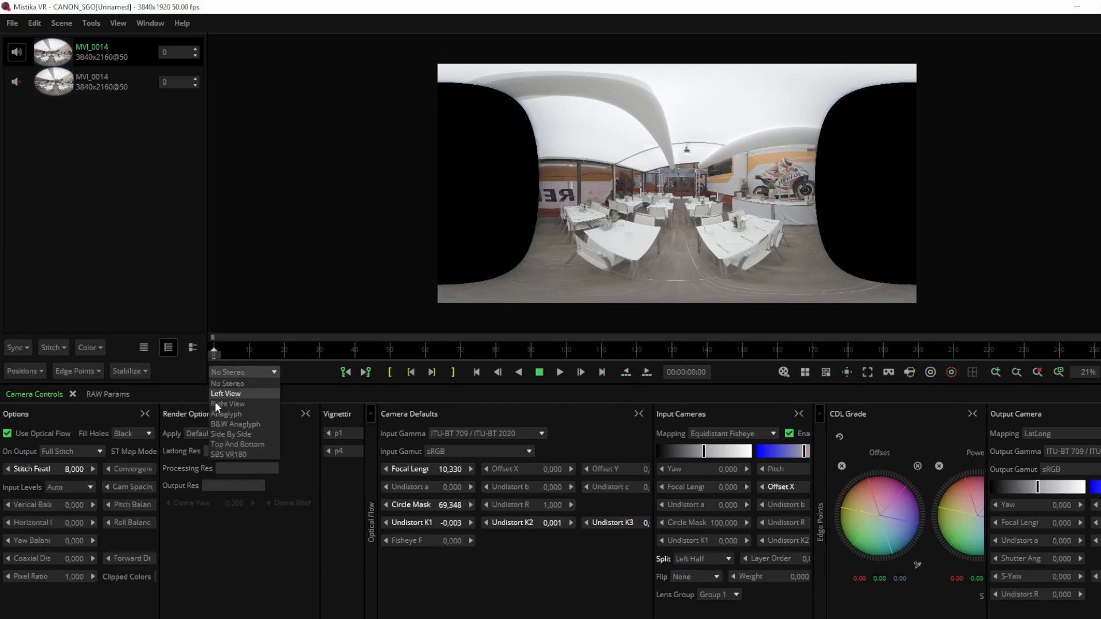
left_click(233, 423)
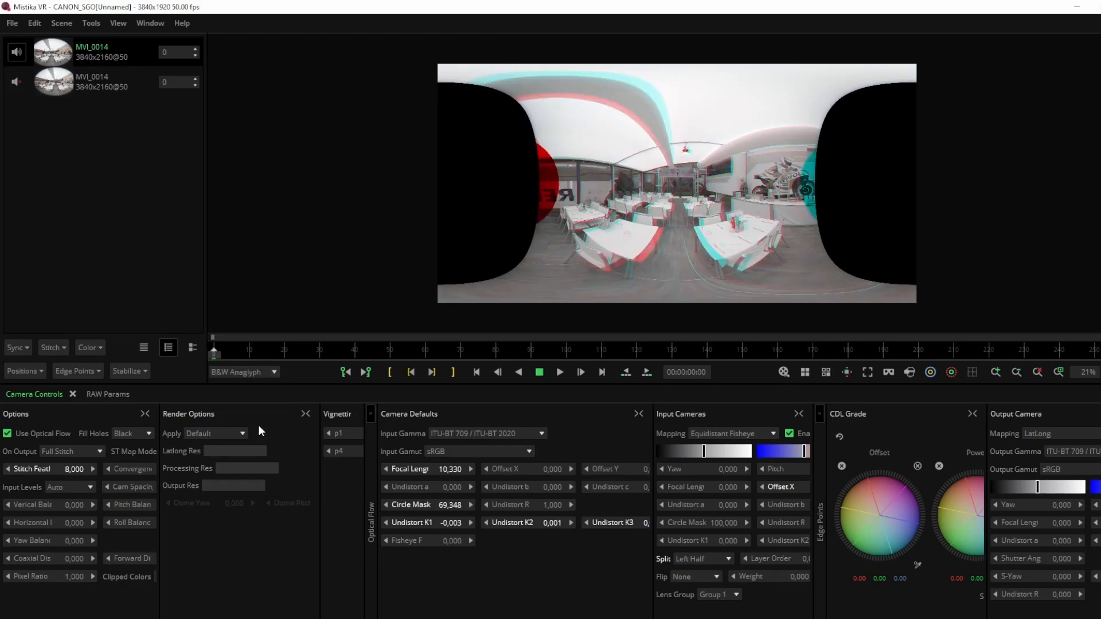
mouse_move(571, 248)
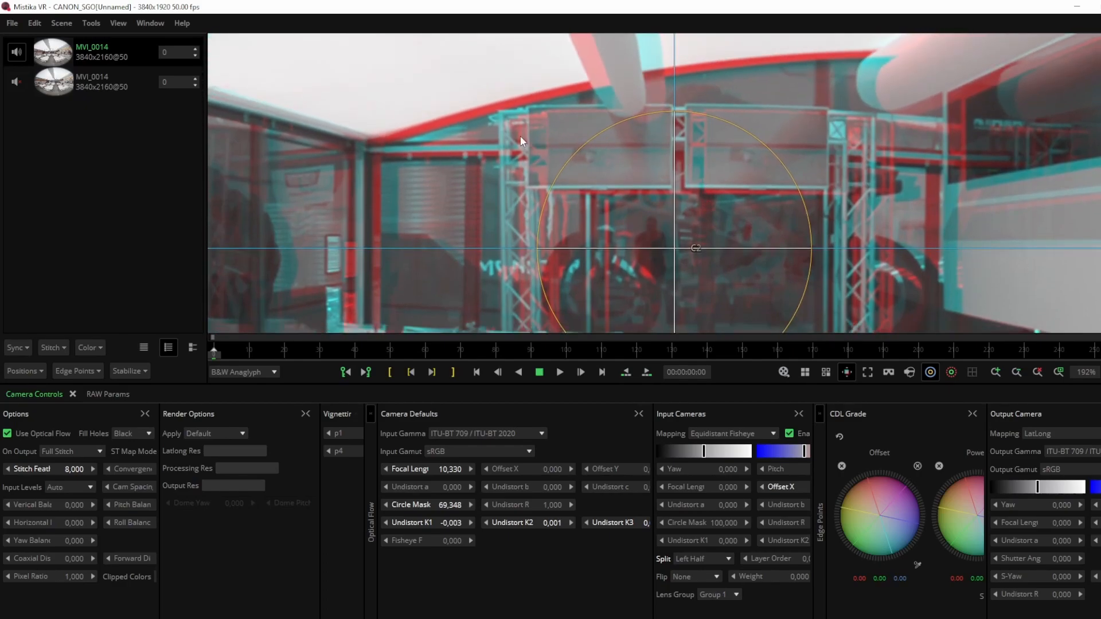
mouse_move(42, 543)
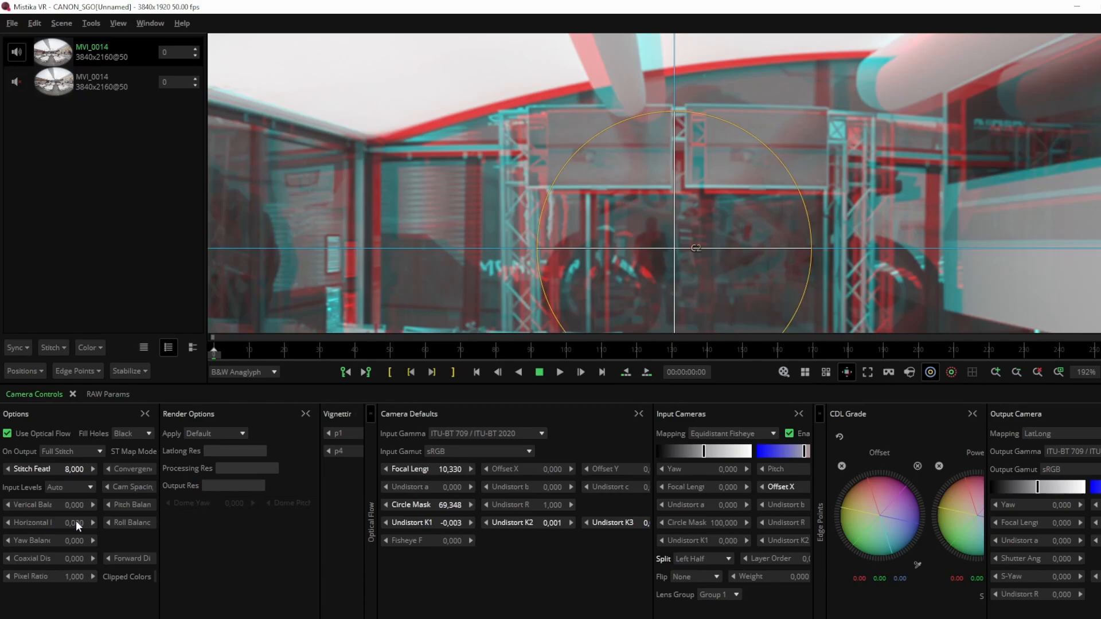
Step: Raise Horizontal Balance to 0.800 so the left and right eyes overlap
left_click_drag(49, 523, 77, 523)
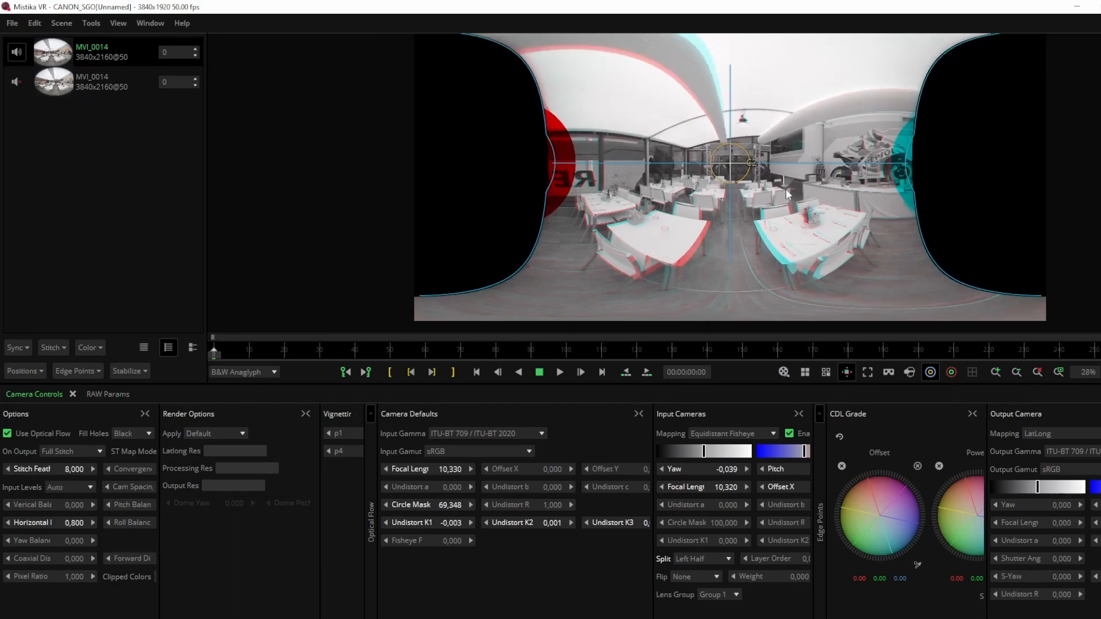
Step: Preview Left View, then Right View, then return to B&W Anaglyph
left_click(242, 372)
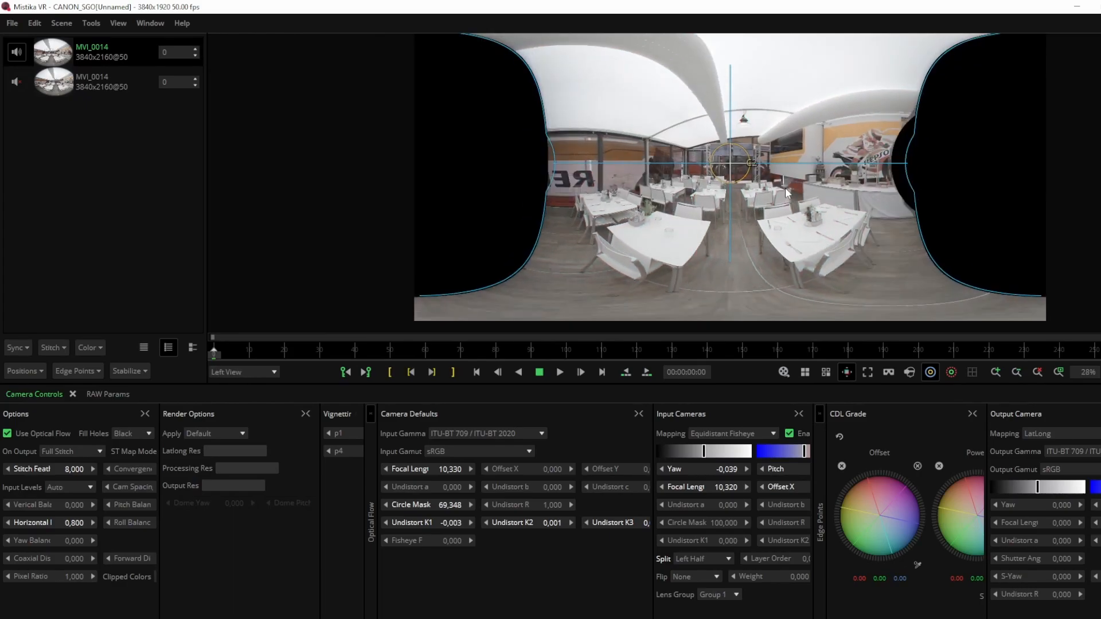
left_click(242, 372)
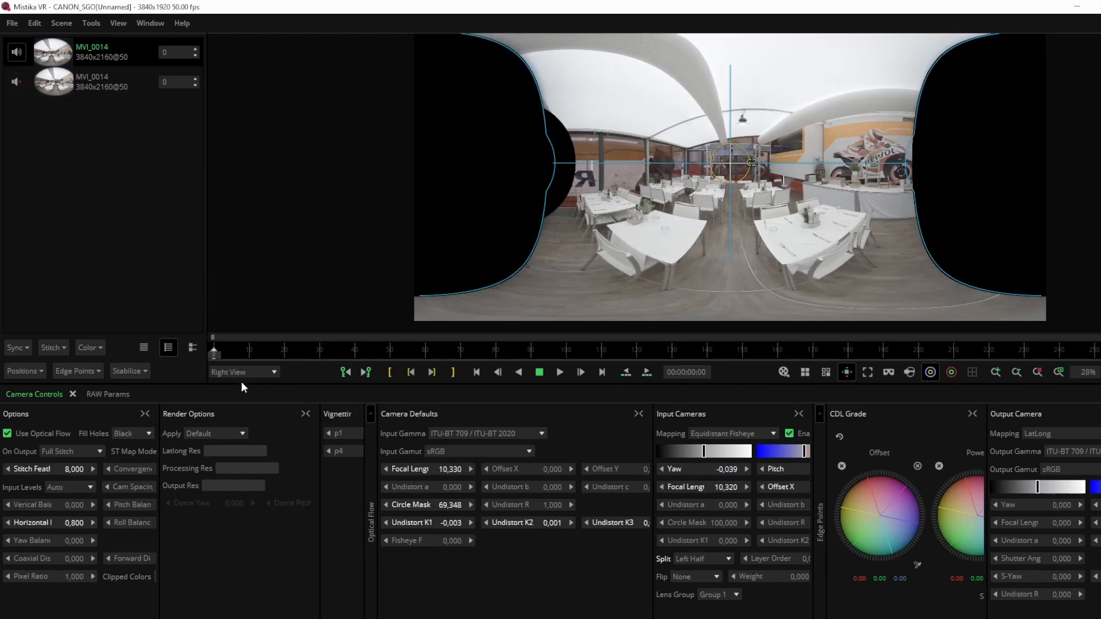
mouse_move(961, 158)
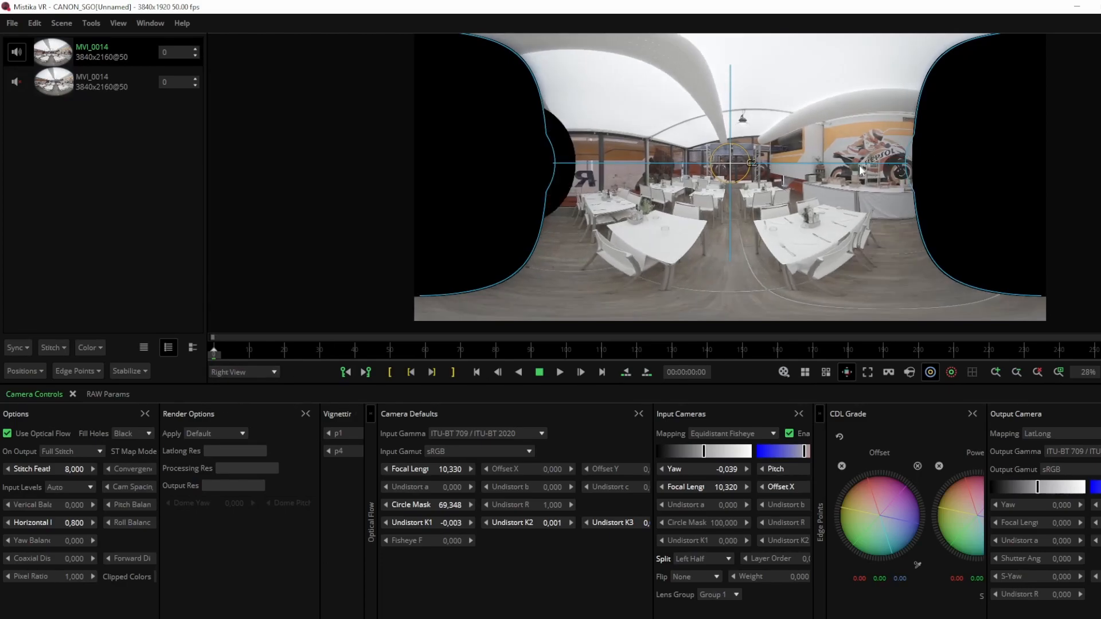
left_click(242, 371)
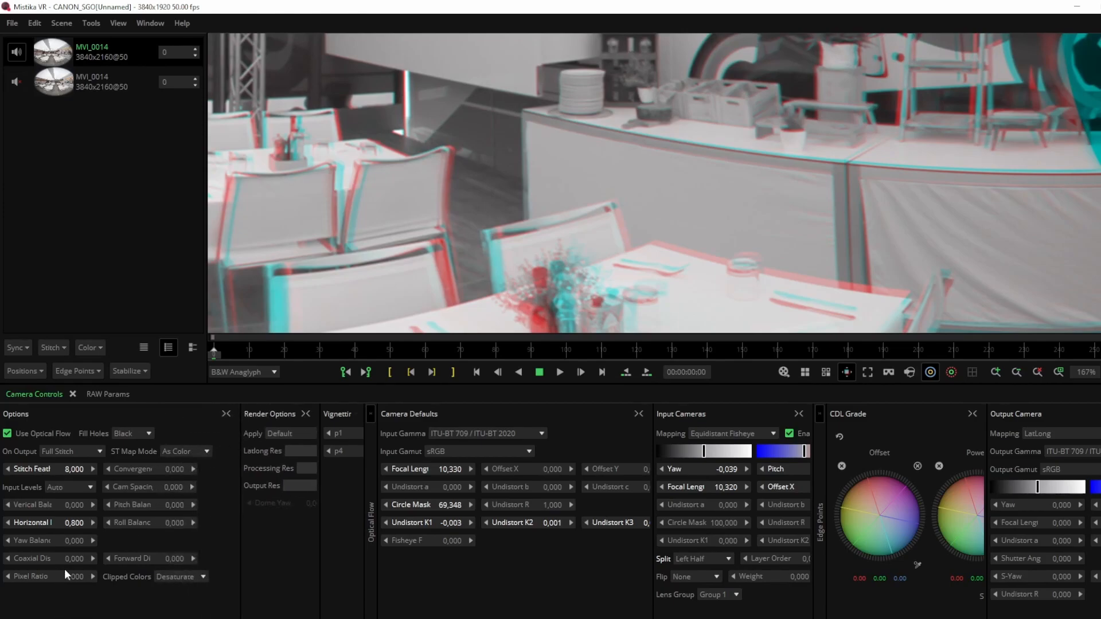
Step: Set Coaxial Distance to 0.200 and preview only the right eye
left_click_drag(70, 559, 83, 558)
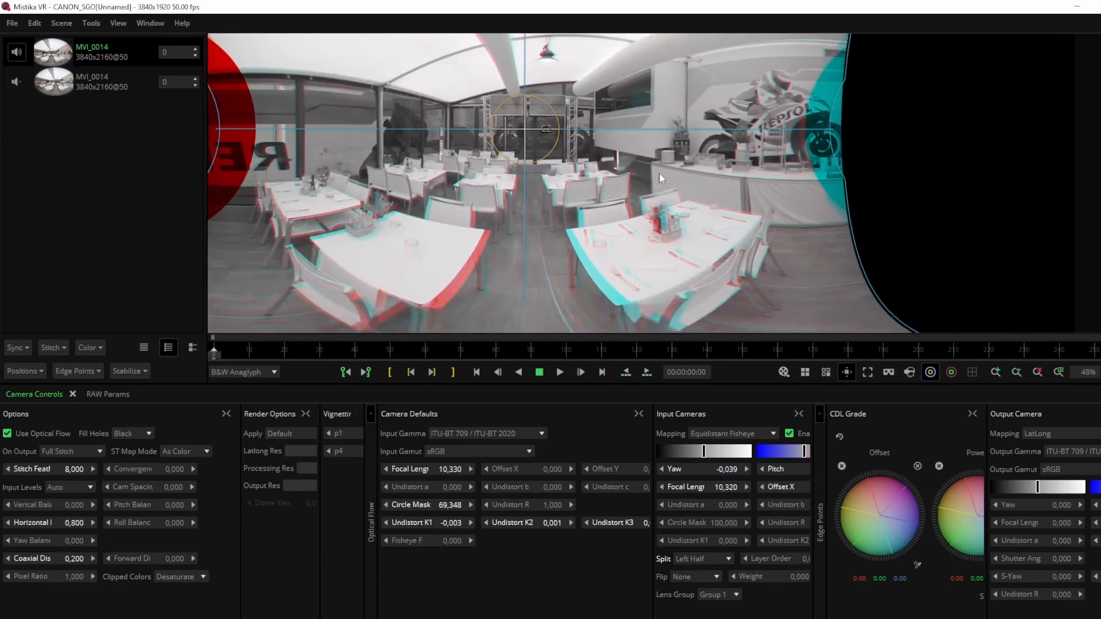
left_click(241, 372)
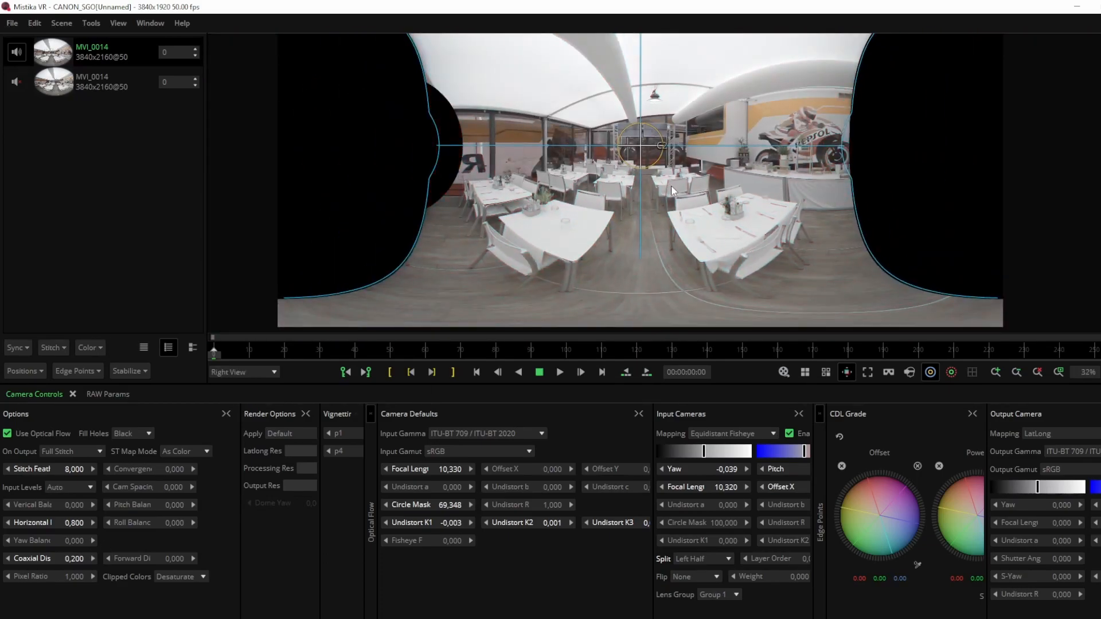